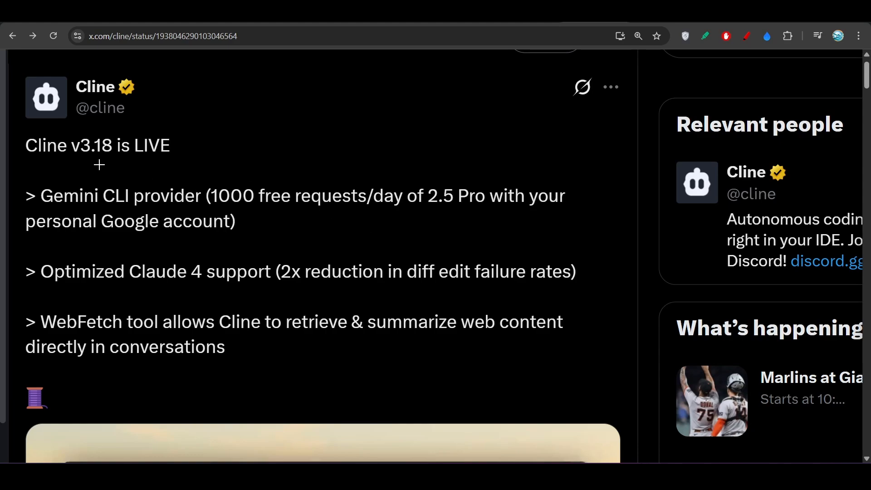
# Underline 'v3.18' and the Gemini CLI provider line in Cline's release tweet
pyautogui.moveTo(56, 169); pyautogui.dragTo(125, 168)
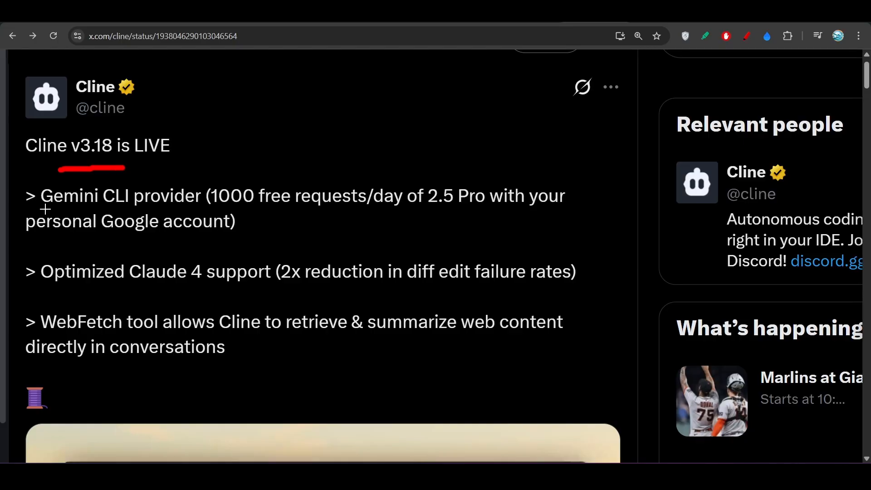
pyautogui.moveTo(44, 210); pyautogui.dragTo(183, 211)
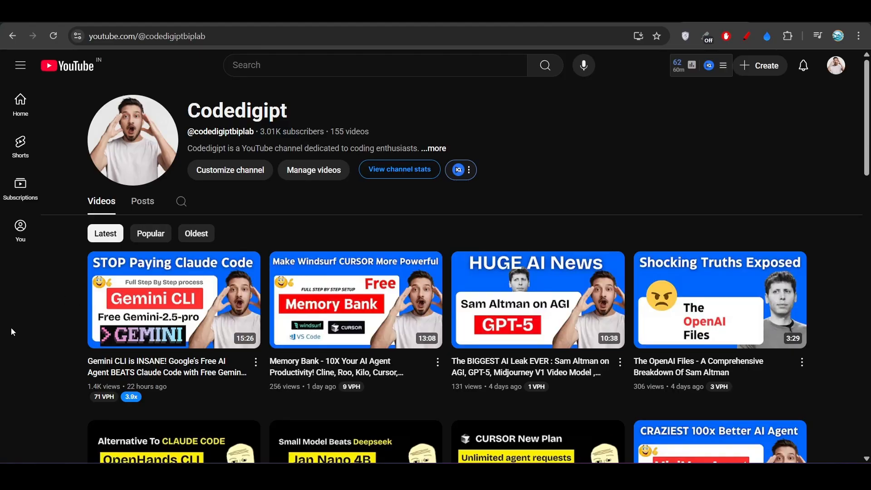
pyautogui.scroll(-3)
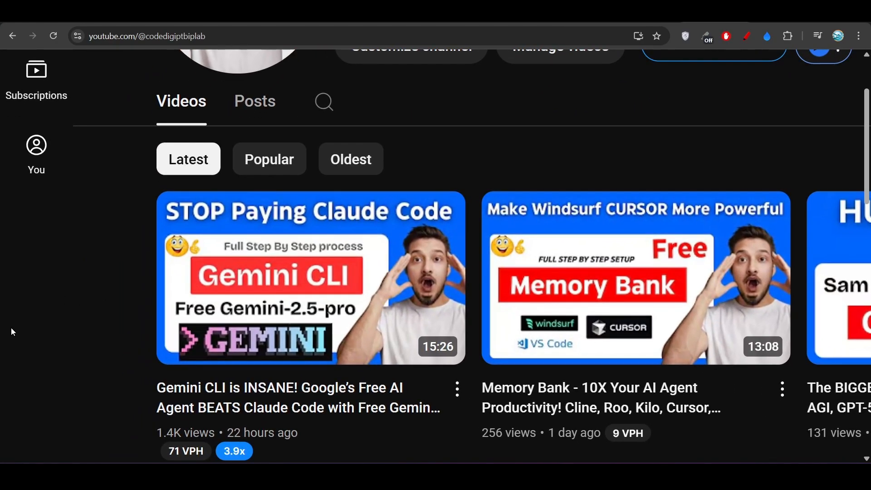
pyautogui.moveTo(424, 134)
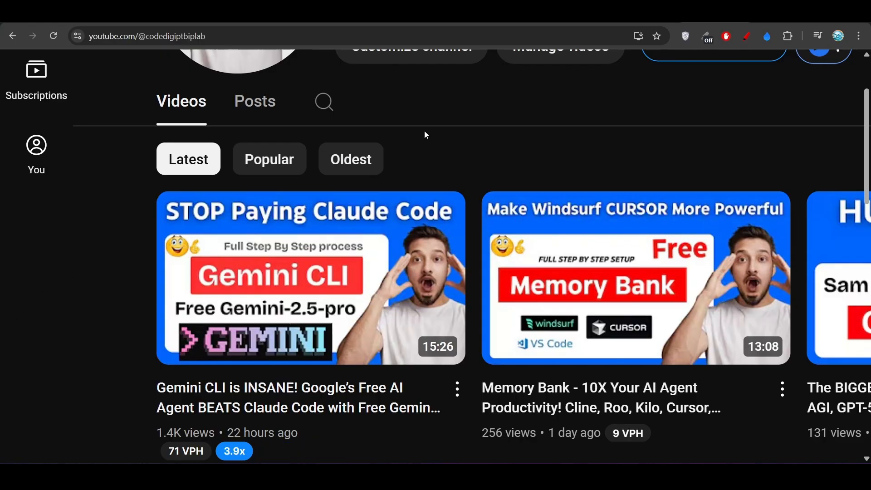
pyautogui.moveTo(97, 315)
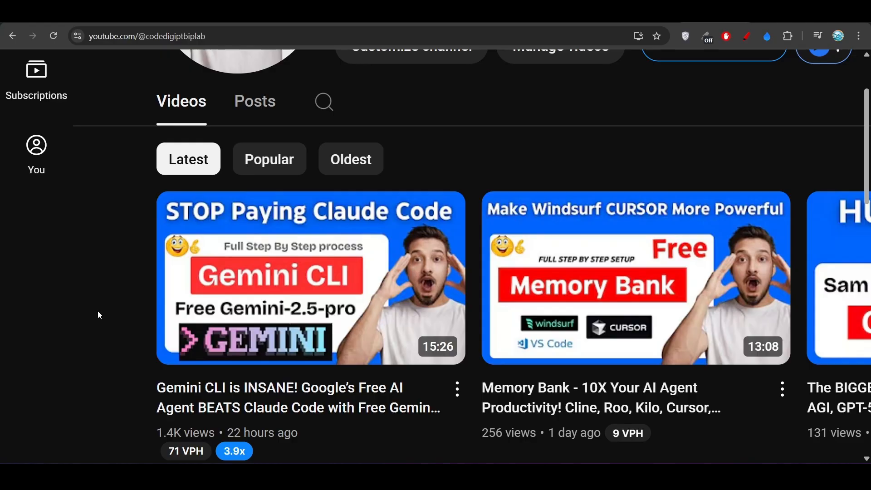
pyautogui.moveTo(510, 110)
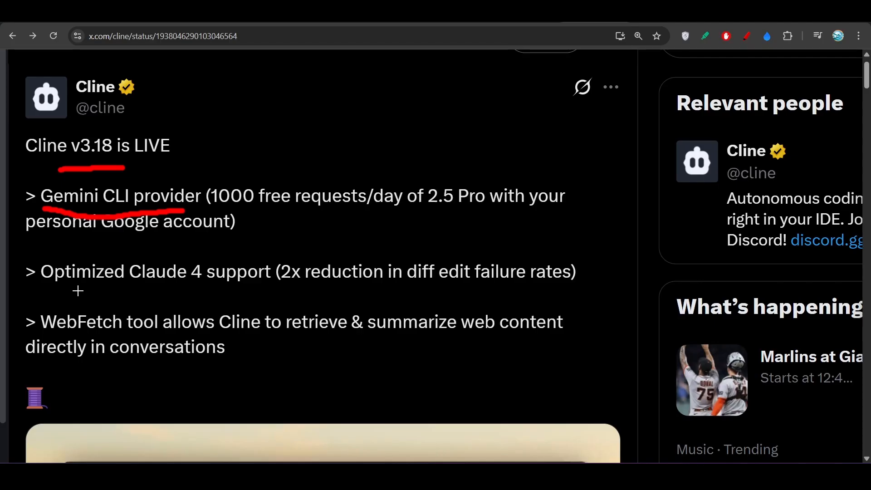
# Underline the Claude 4 support, diff edit failure reduction and WebFetch lines
pyautogui.moveTo(78, 290); pyautogui.dragTo(228, 289)
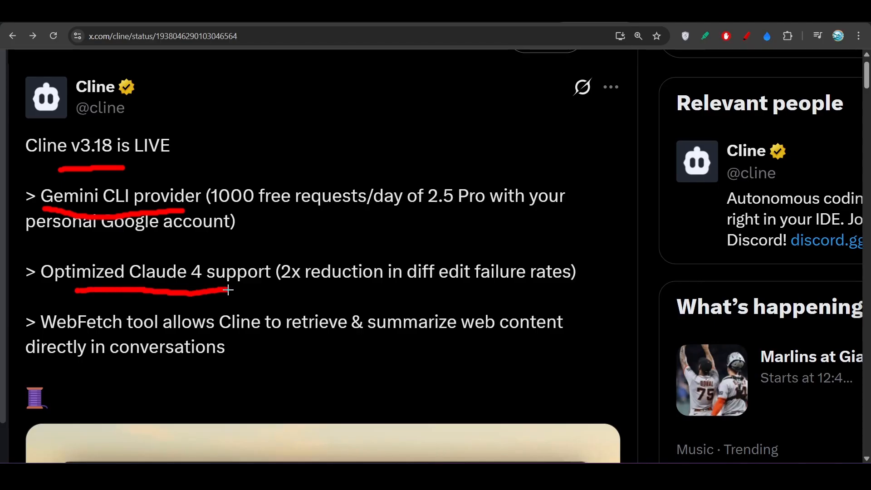
pyautogui.moveTo(227, 290); pyautogui.dragTo(366, 299)
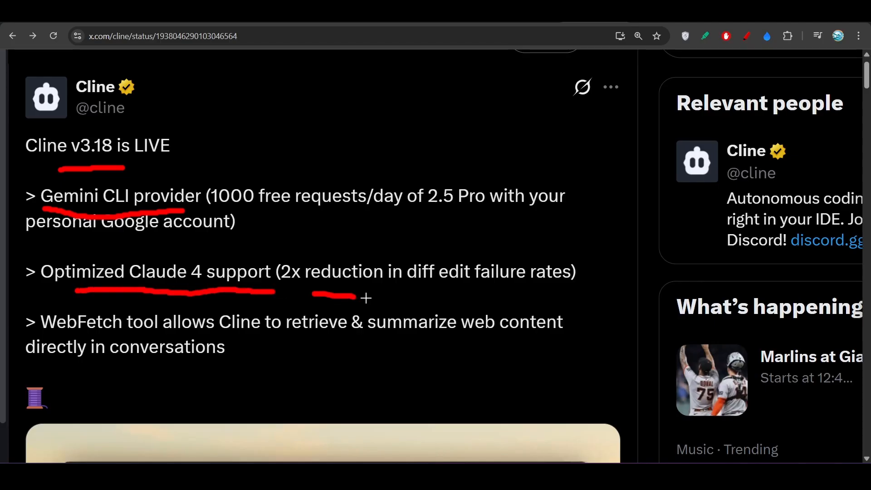
pyautogui.moveTo(367, 298); pyautogui.dragTo(569, 294)
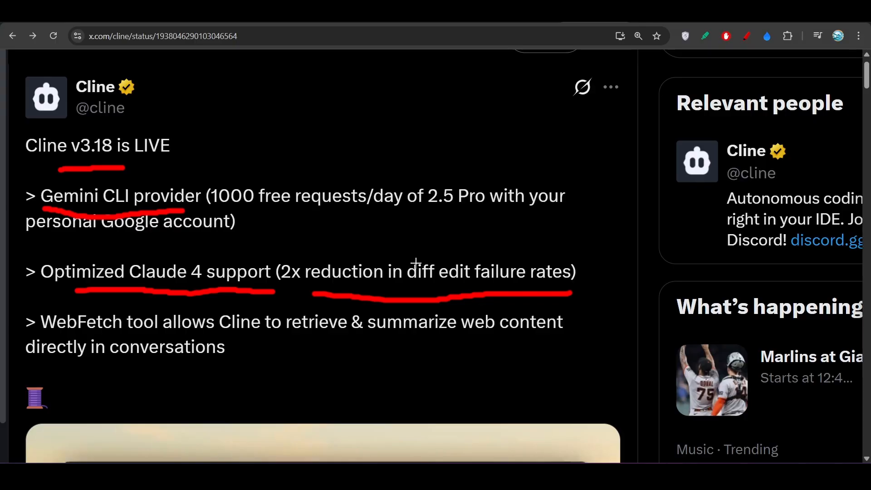
pyautogui.moveTo(68, 335)
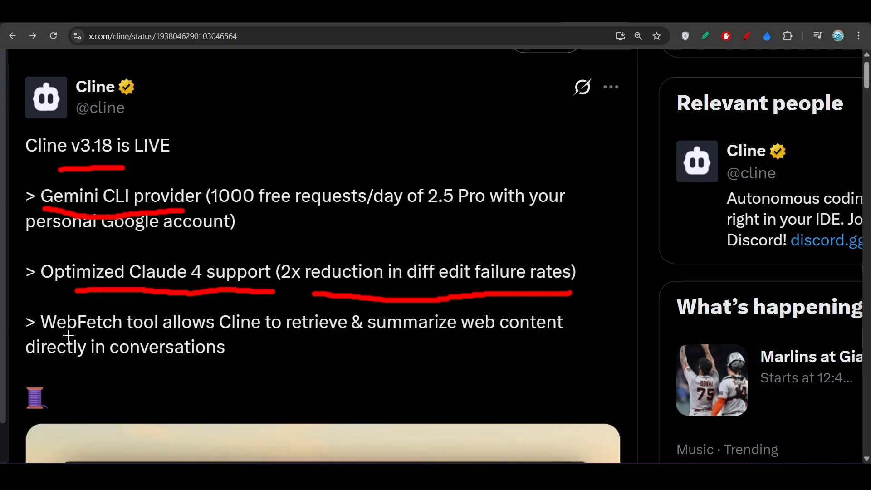
pyautogui.moveTo(67, 337); pyautogui.dragTo(151, 339)
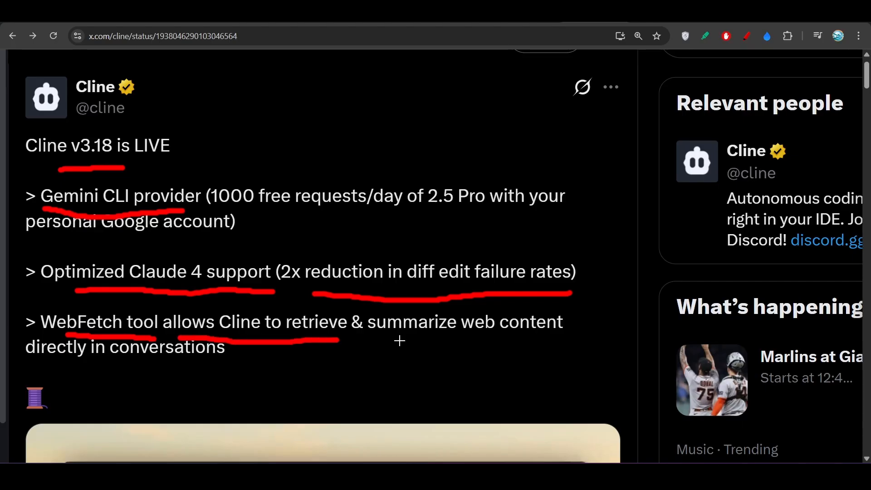
pyautogui.moveTo(401, 340); pyautogui.dragTo(537, 340)
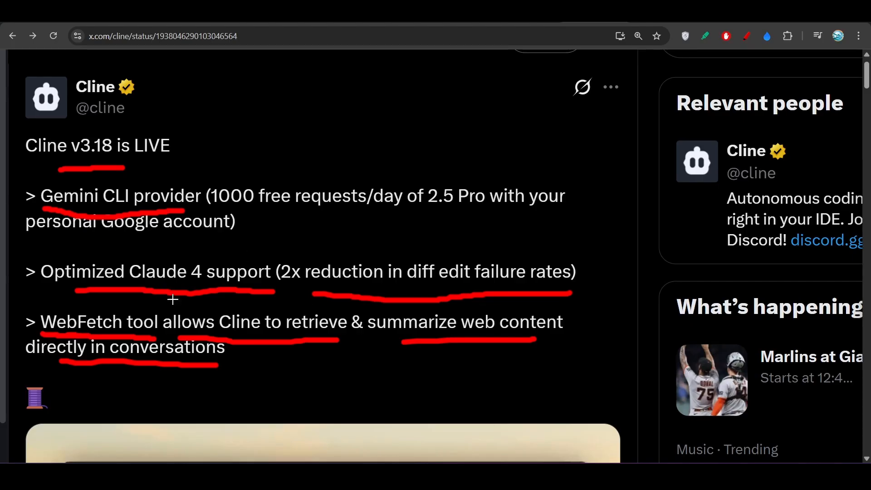
# Tick the Gemini CLI provider line, then bring up Cline's API settings in VS Code
pyautogui.scroll(-3)
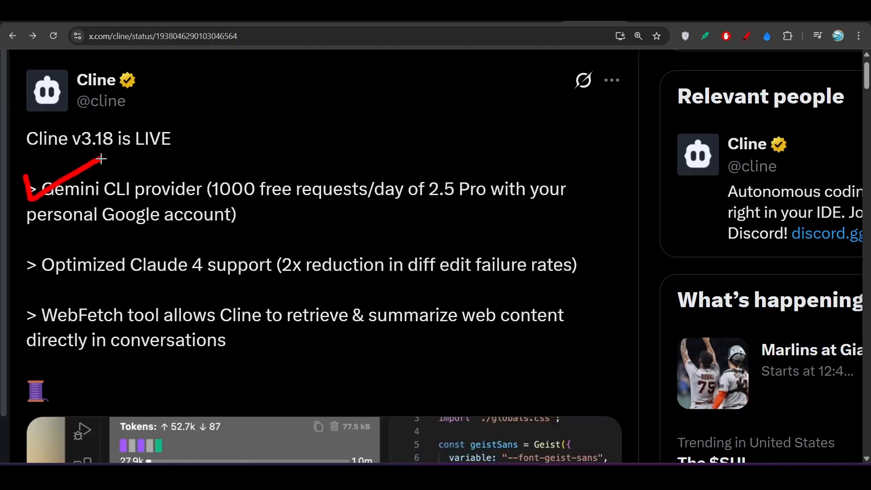
pyautogui.moveTo(103, 201); pyautogui.dragTo(192, 204)
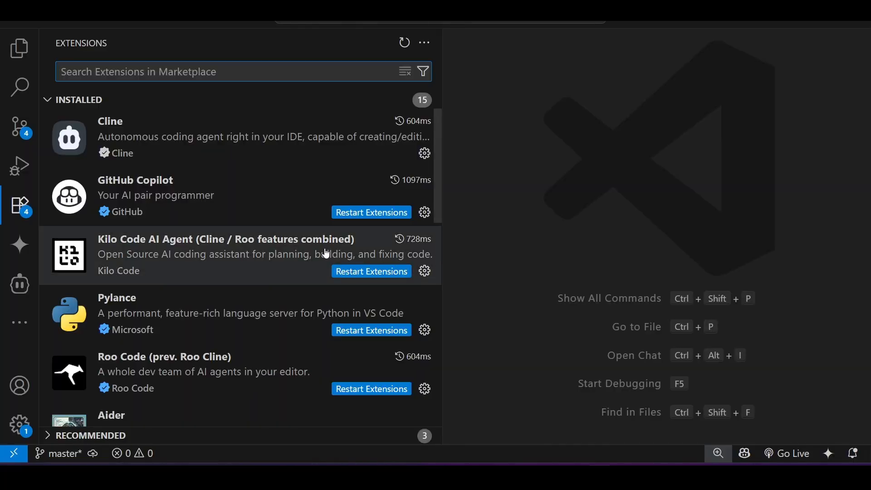
pyautogui.click(20, 284)
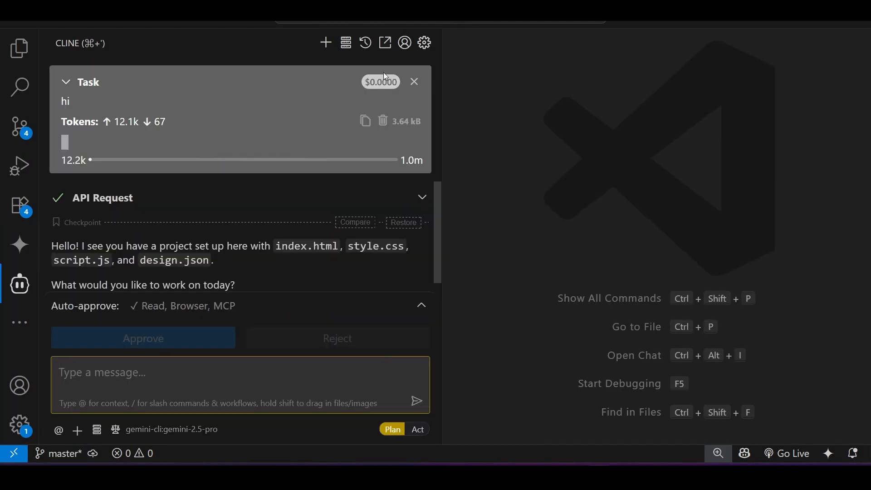
pyautogui.click(423, 42)
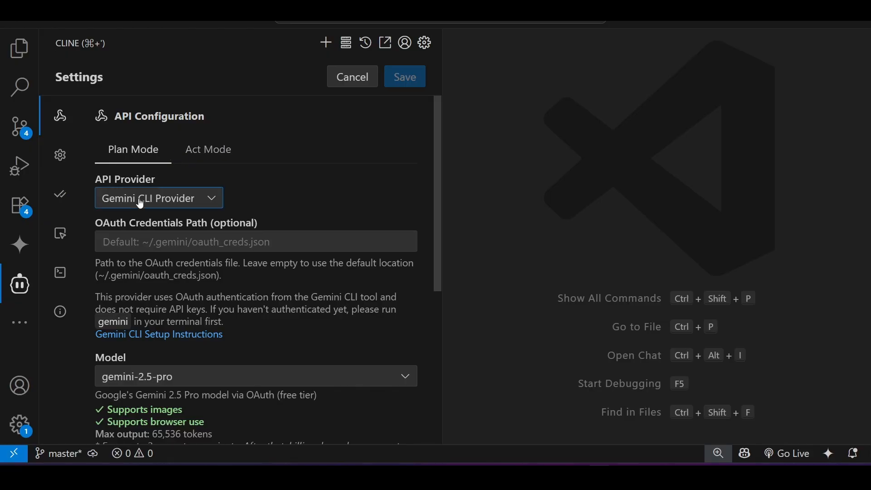
# Pick Gemini CLI Provider from the API Provider dropdown
pyautogui.click(158, 198)
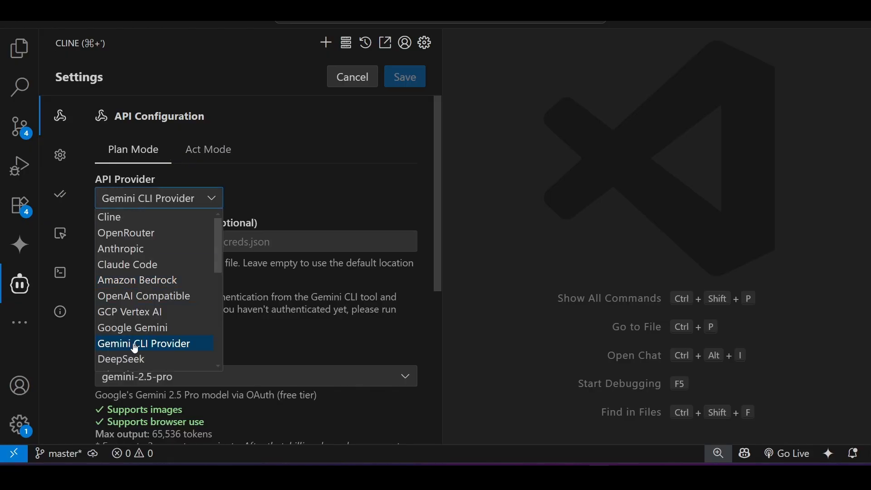
pyautogui.moveTo(272, 193)
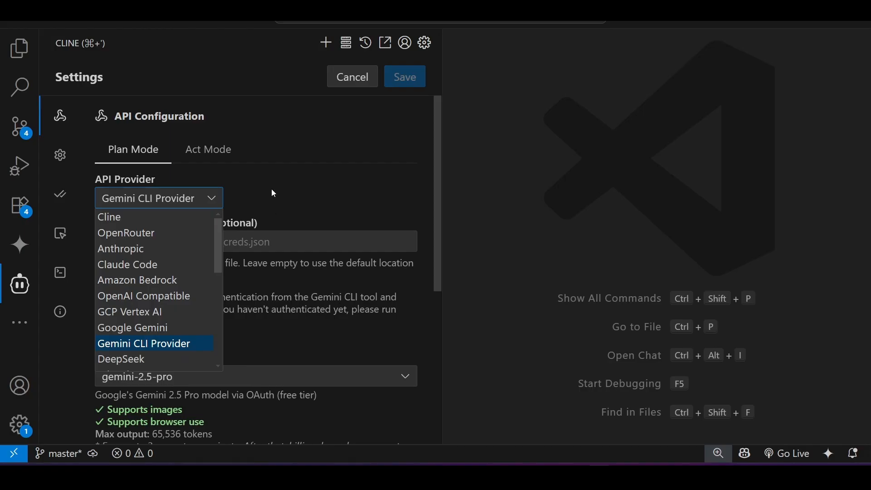
pyautogui.click(143, 344)
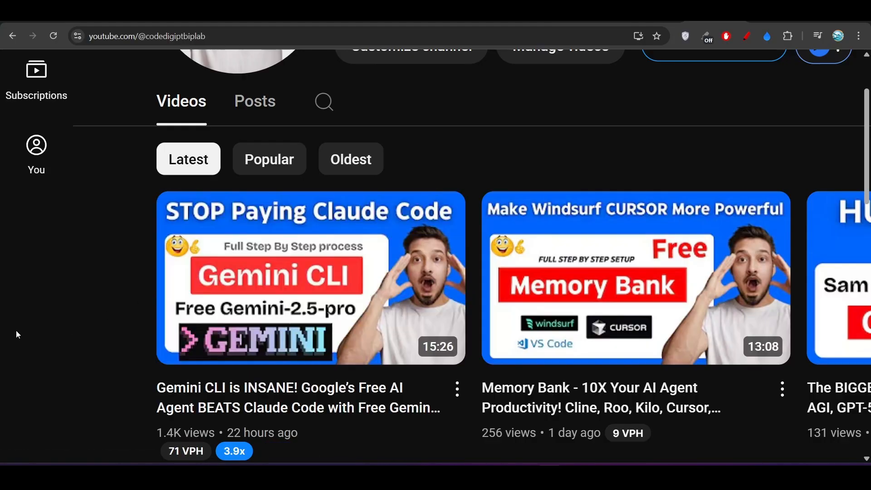
pyautogui.moveTo(584, 228)
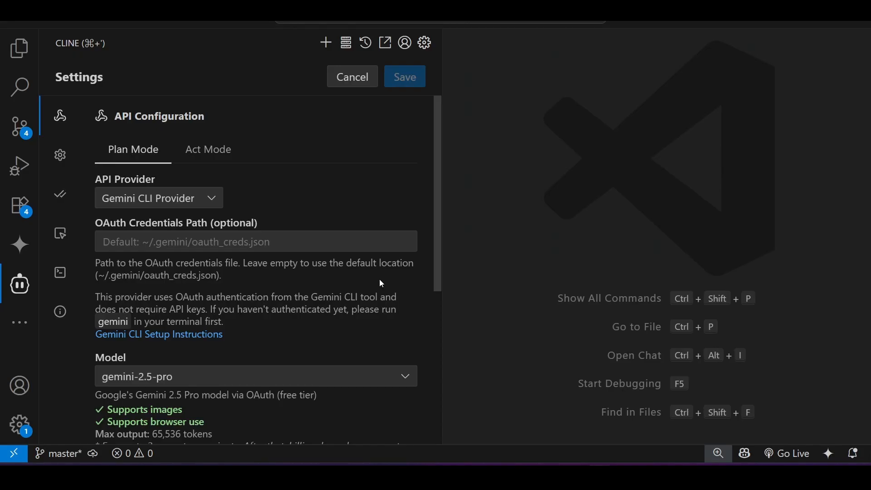
# Highlight the Gemini CLI install requirement and the model's free tier note
pyautogui.scroll(-3)
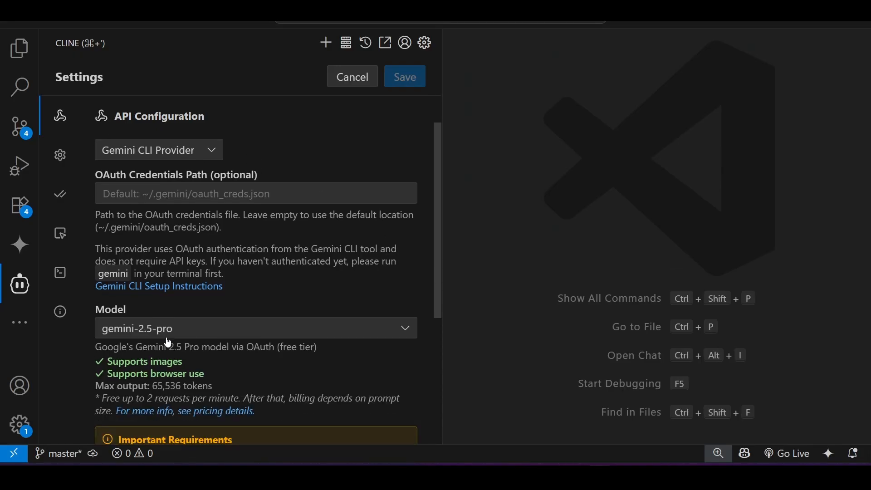
pyautogui.scroll(-3)
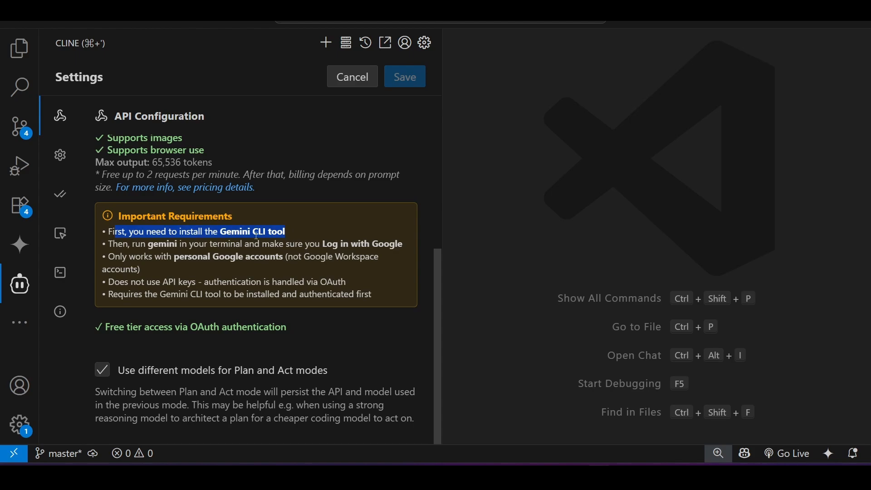
pyautogui.moveTo(113, 231); pyautogui.dragTo(283, 256)
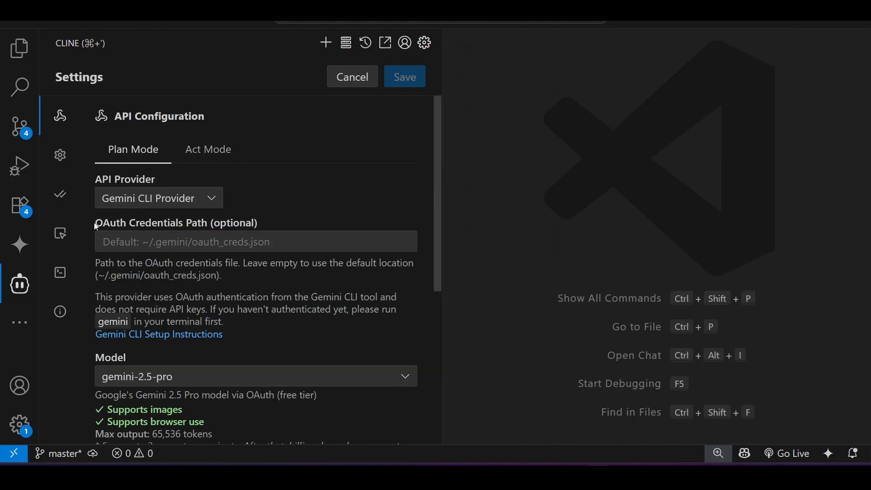
pyautogui.moveTo(209, 231)
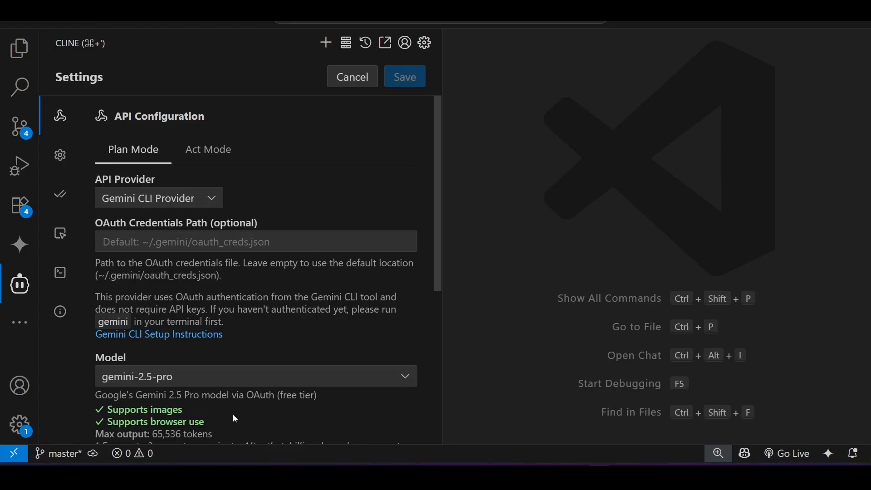
pyautogui.scroll(-3)
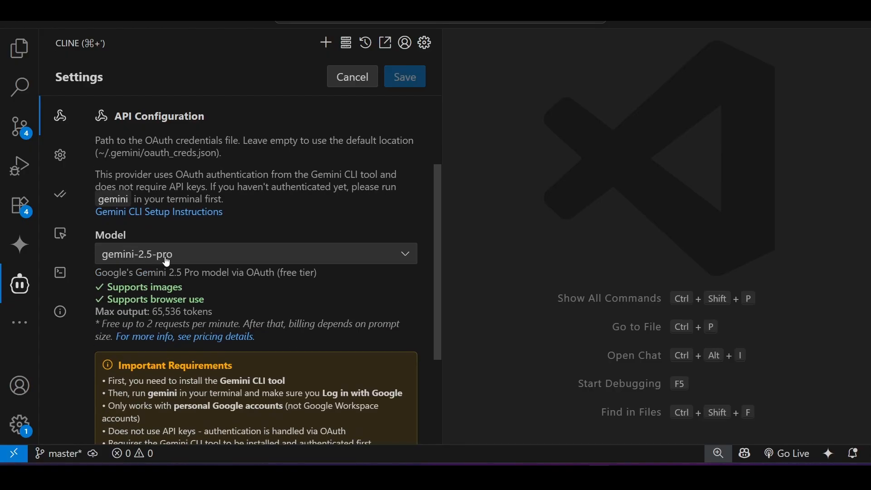
pyautogui.doubleClick(306, 272)
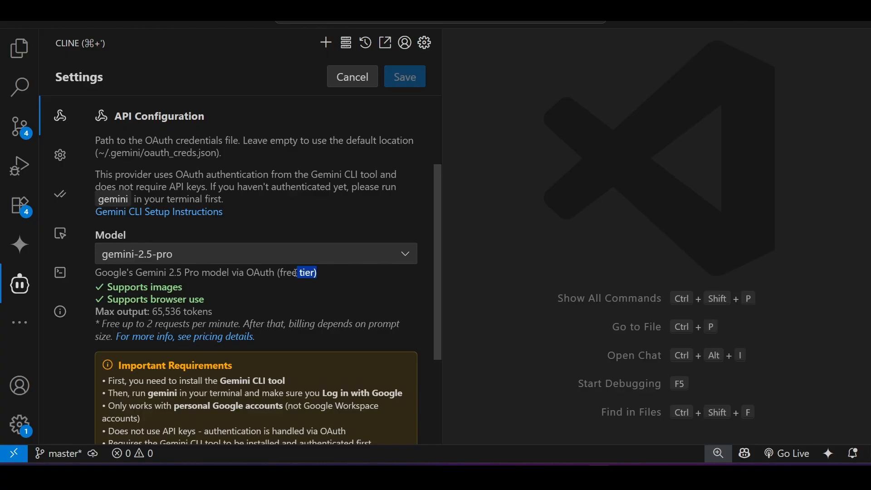
# Keep gemini-2.5-pro in the Model list and save the provider settings
pyautogui.click(254, 254)
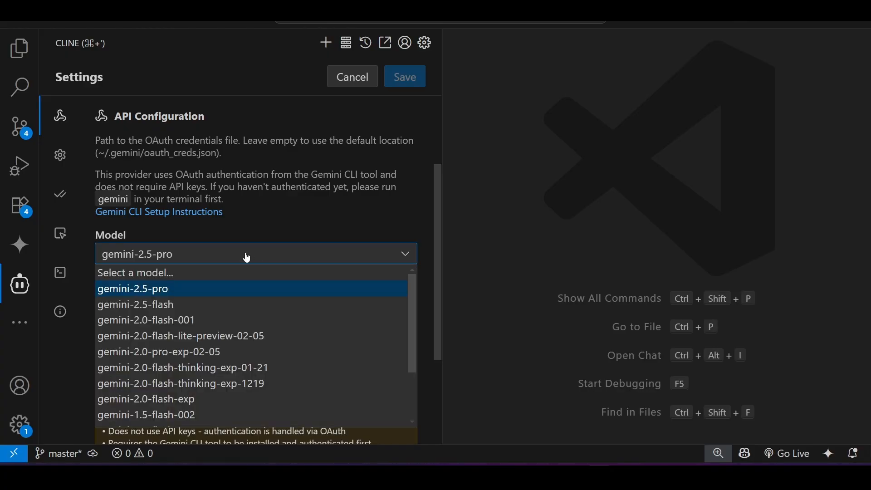
pyautogui.scroll(-3)
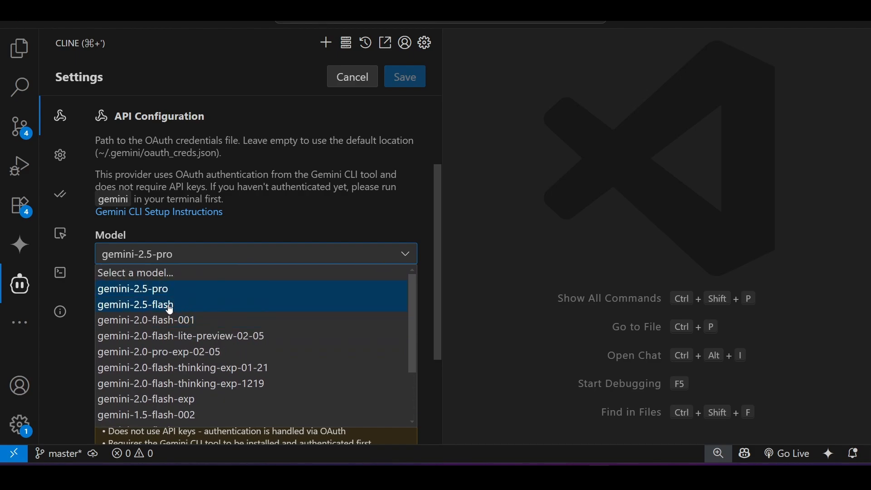
pyautogui.click(132, 289)
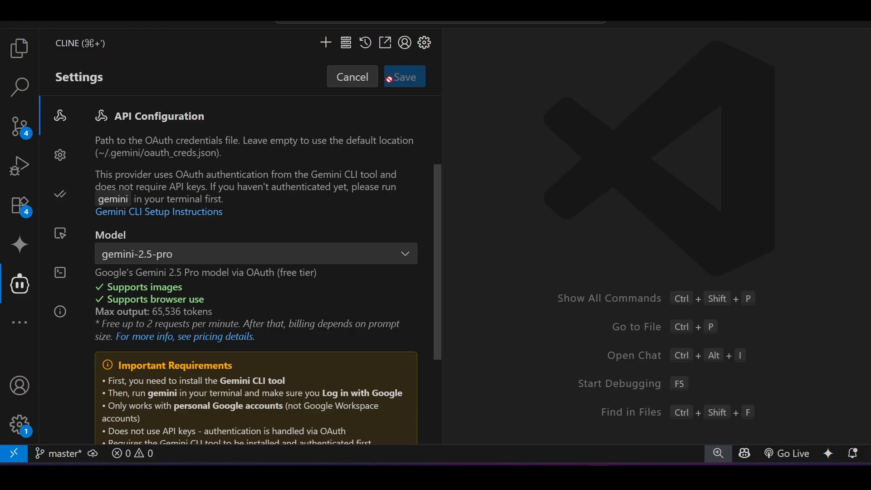
pyautogui.click(351, 76)
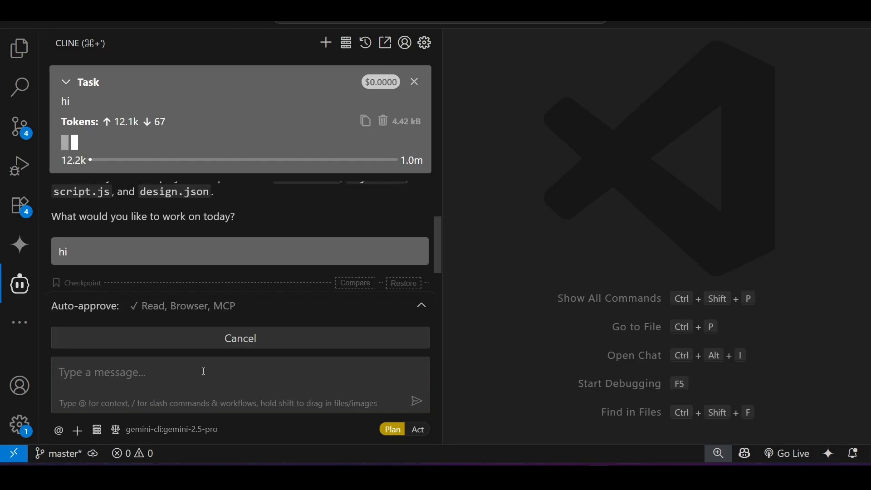
# Focus the chat input and briefly highlight part of Gemini's greeting reply
pyautogui.click(416, 401)
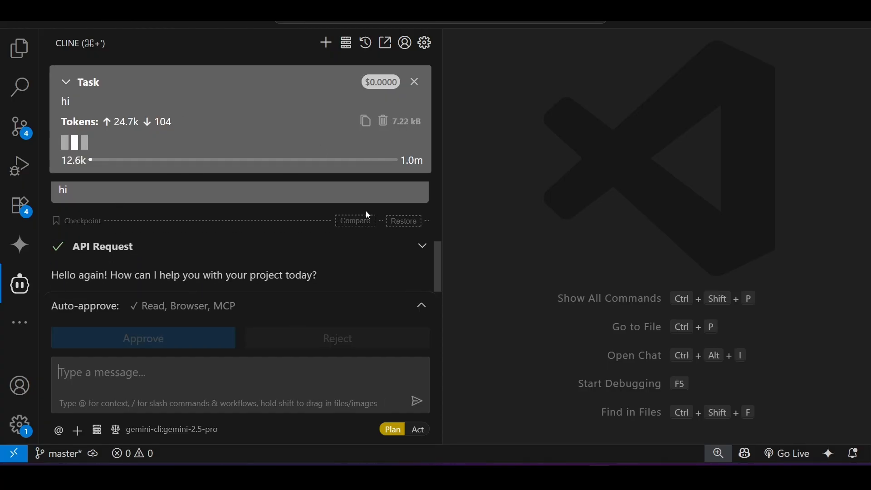
pyautogui.moveTo(79, 275); pyautogui.dragTo(213, 275)
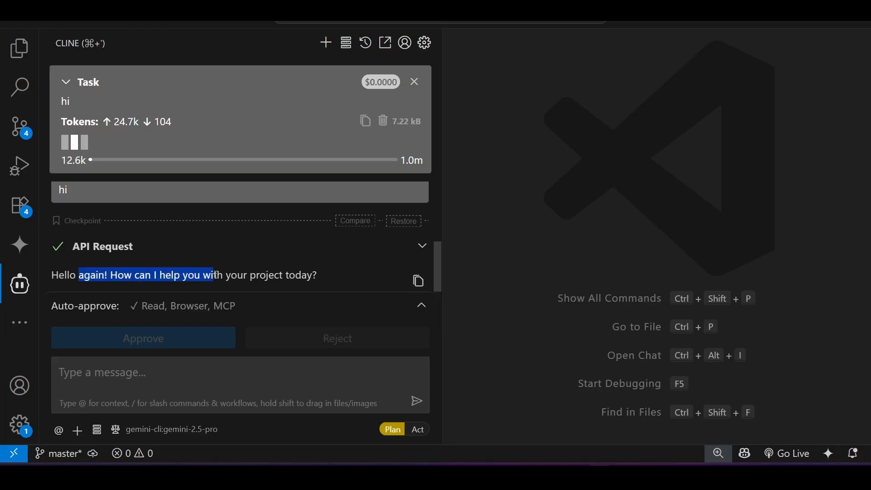
pyautogui.click(330, 275)
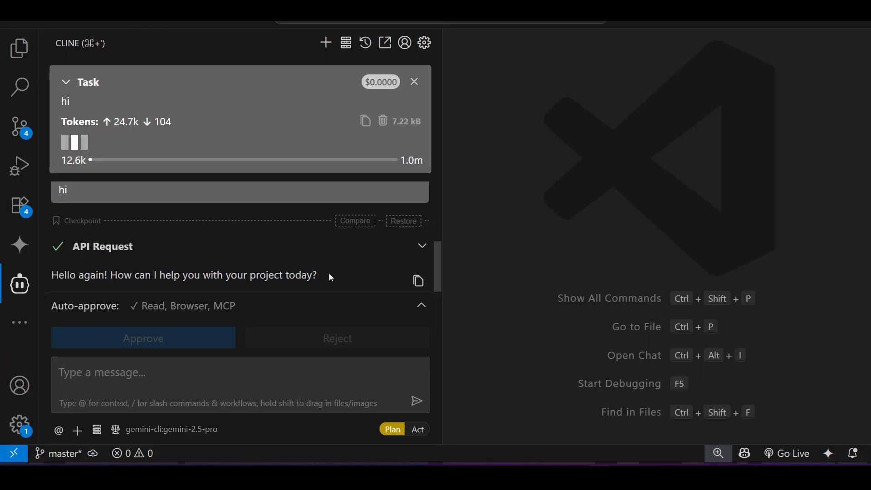
pyautogui.moveTo(376, 286)
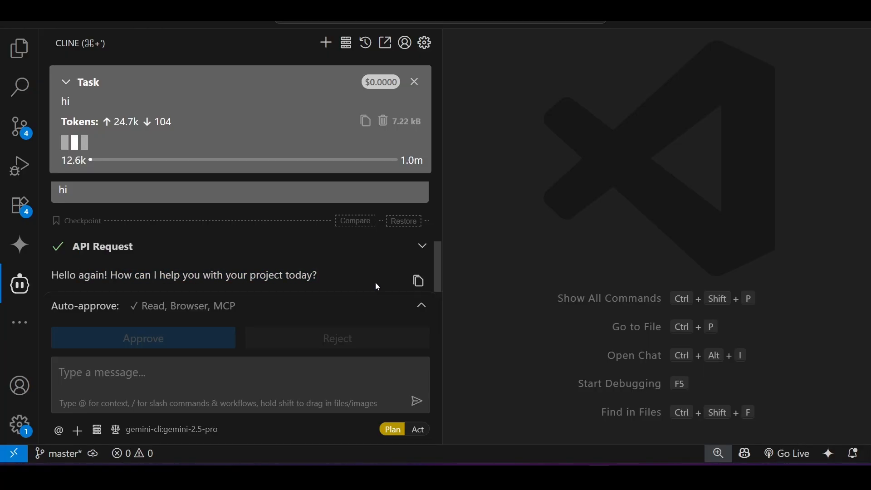
pyautogui.moveTo(548, 445)
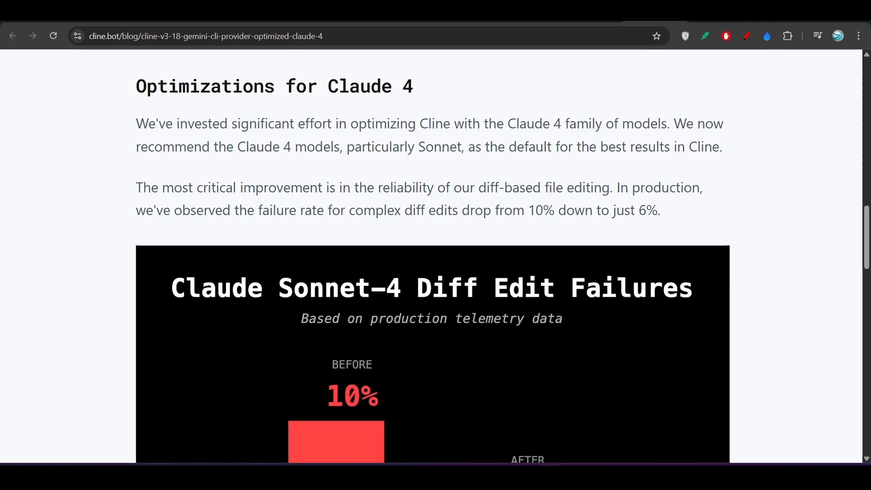
# Scroll the v3.18 blog post to the Sonnet-4 diff edit failures chart (10% to 6%)
pyautogui.scroll(-3)
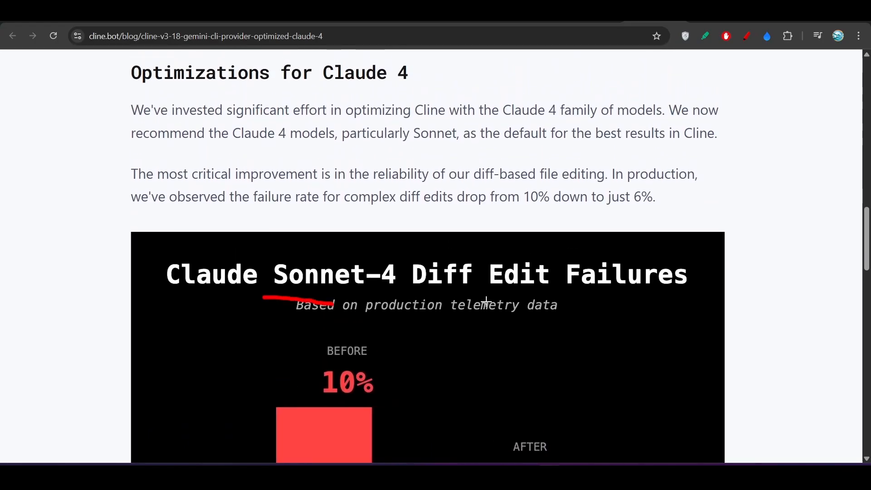
pyautogui.scroll(-3)
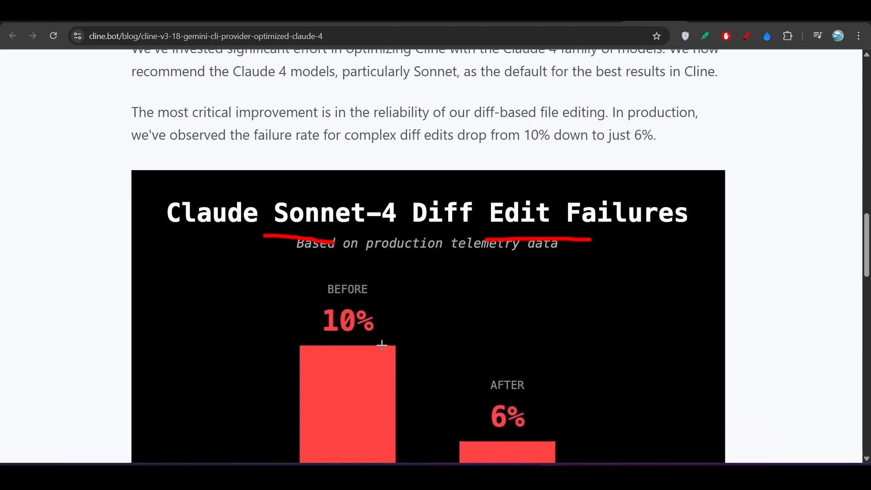
pyautogui.scroll(-3)
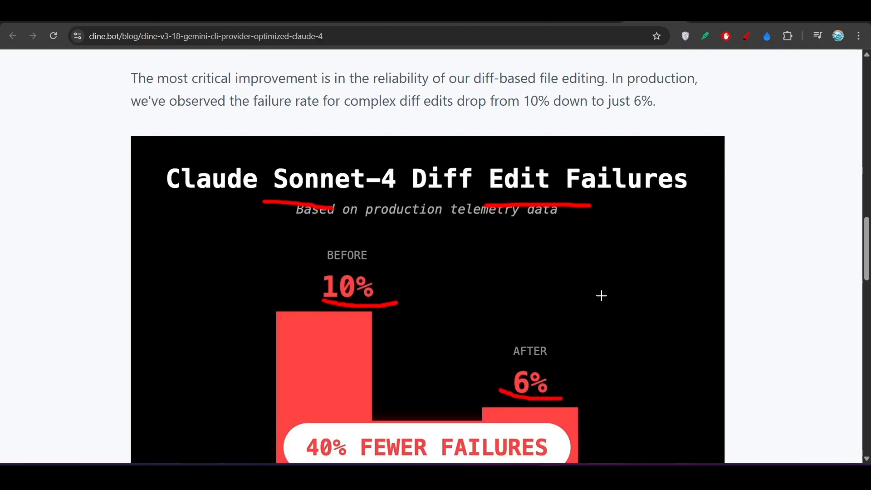
pyautogui.moveTo(218, 90)
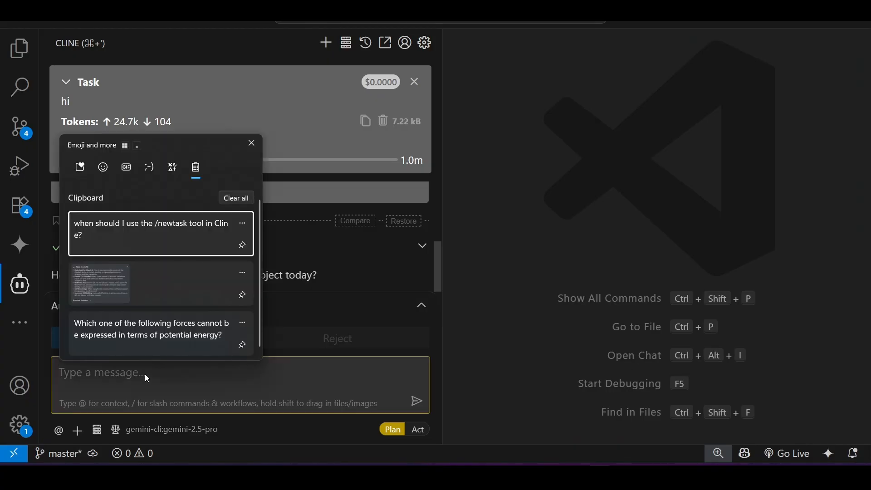
# Send the pasted /newtask question, highlight the fetch notice, and follow the docs link
pyautogui.click(156, 229)
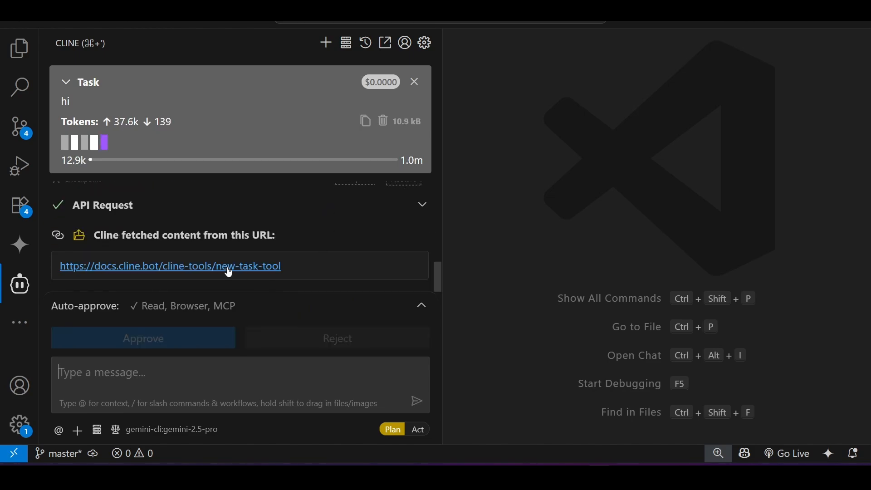
pyautogui.moveTo(104, 235); pyautogui.dragTo(272, 235)
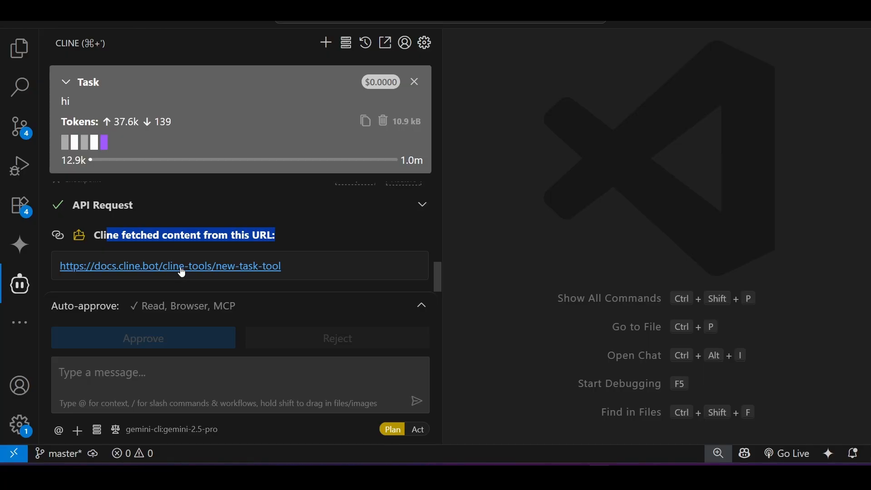
pyautogui.click(170, 265)
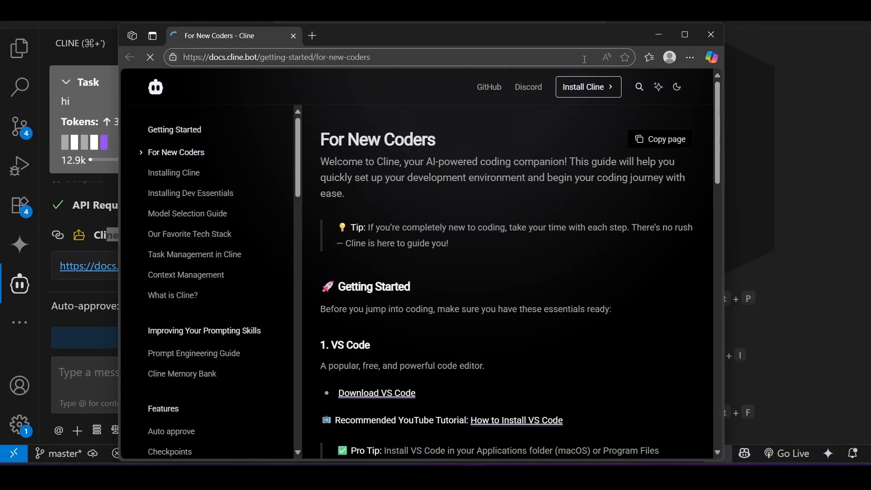
# Bring up the browser window showing docs.cline.bot's For New Coders page
pyautogui.click(710, 34)
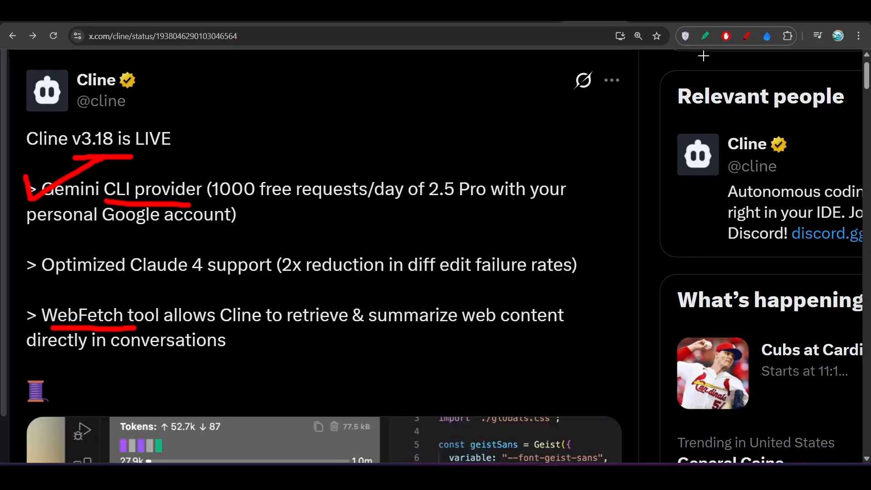
pyautogui.moveTo(503, 207)
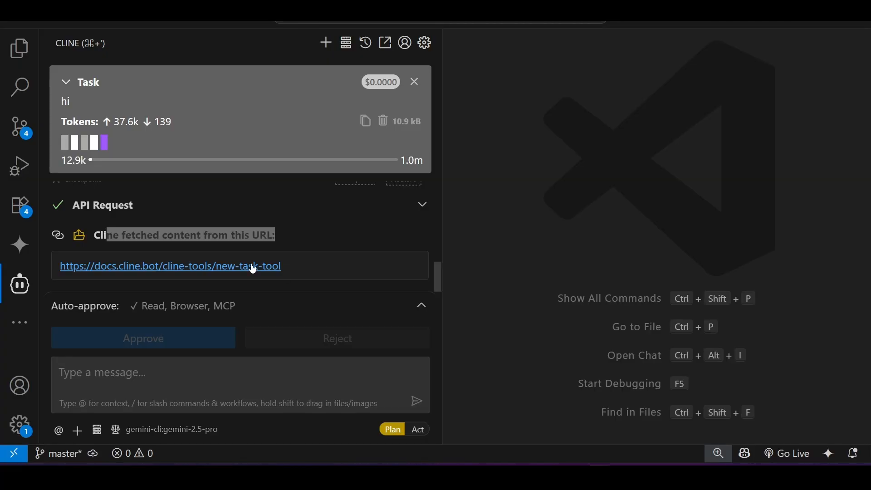
# Follow the docs.cline.bot new-task-tool link in Cline's reply again
pyautogui.click(240, 372)
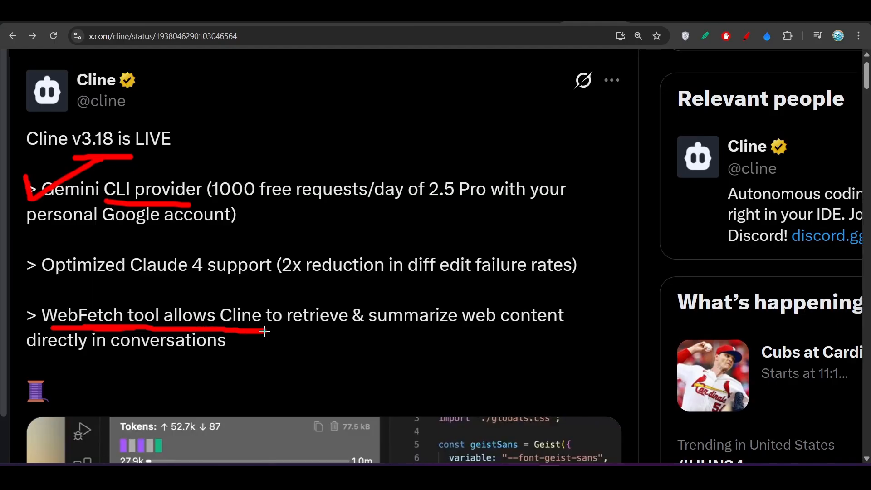
pyautogui.write('youtube.com/@codedigiptbiplab')
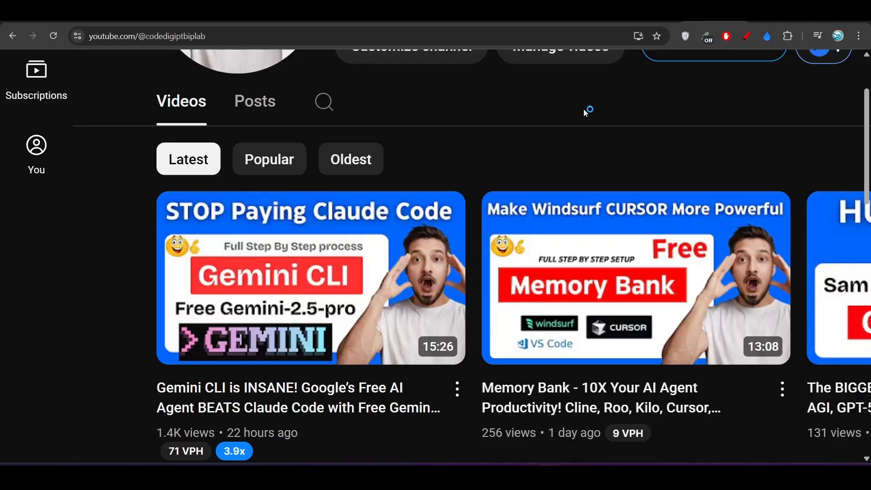